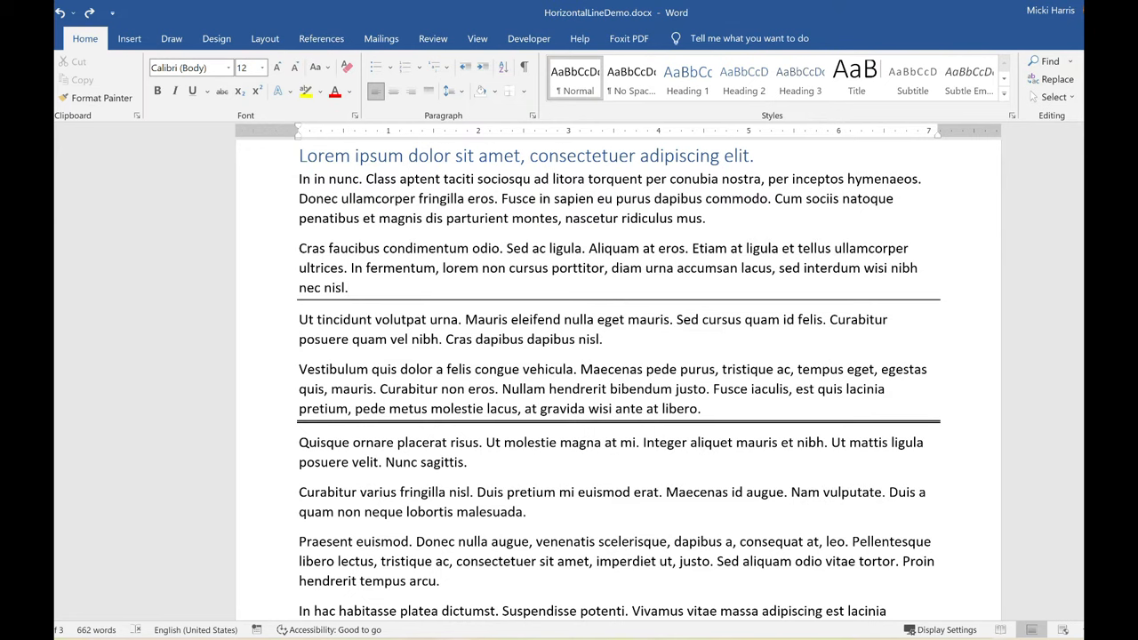
In the paragraph ending "nec nisl.", open the Borders list to clear its bottom rule.
{"action": "left_click", "coordinate": [348, 287]}
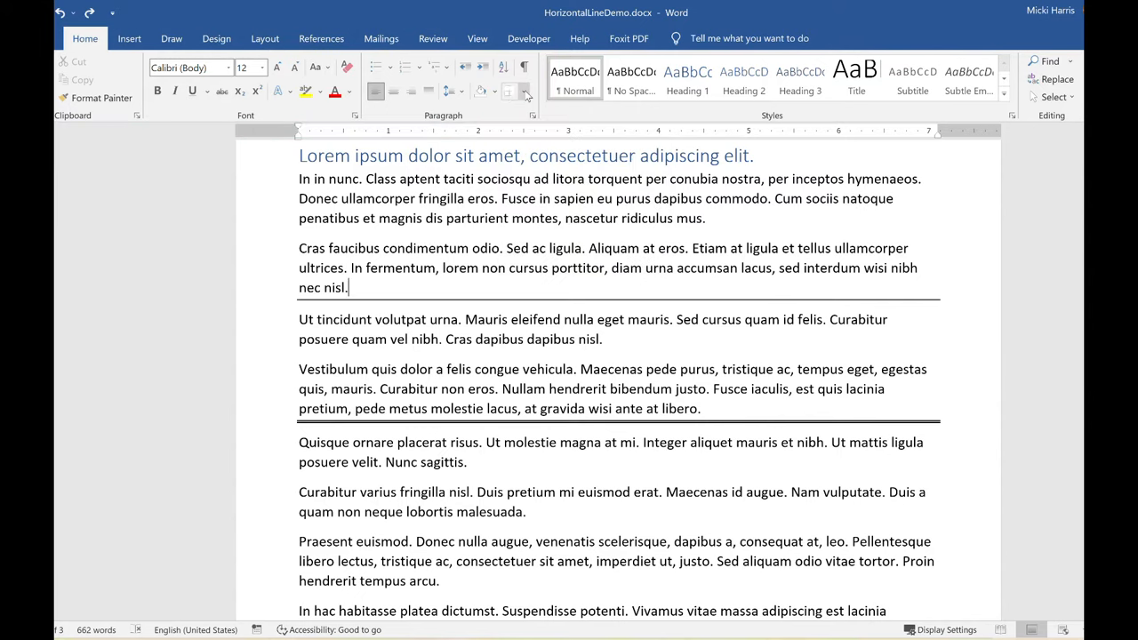
{"action": "left_click", "coordinate": [526, 92]}
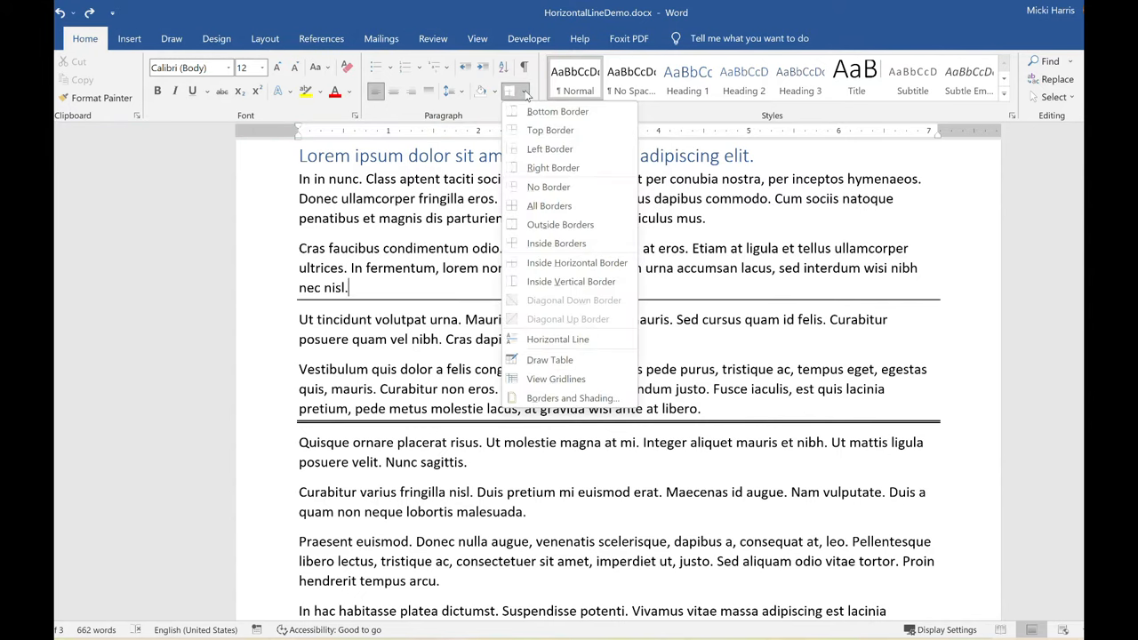
{"action": "mouse_move", "coordinate": [553, 167]}
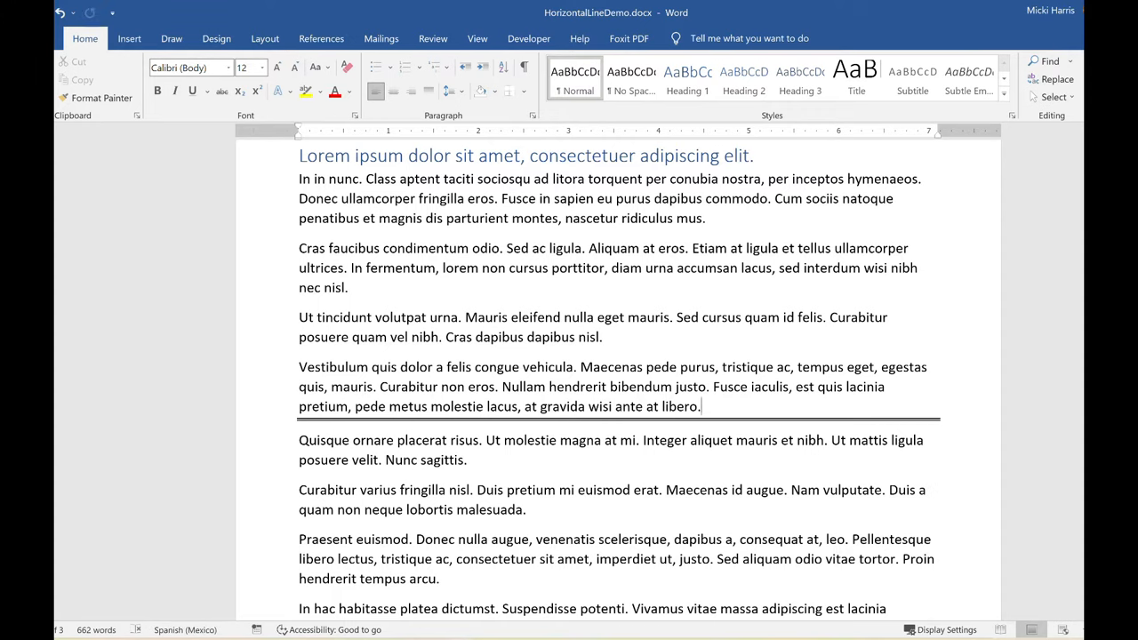
Delete the bottom double border of the "ante at libero." paragraph via Borders and Shading.
{"action": "left_click", "coordinate": [479, 91]}
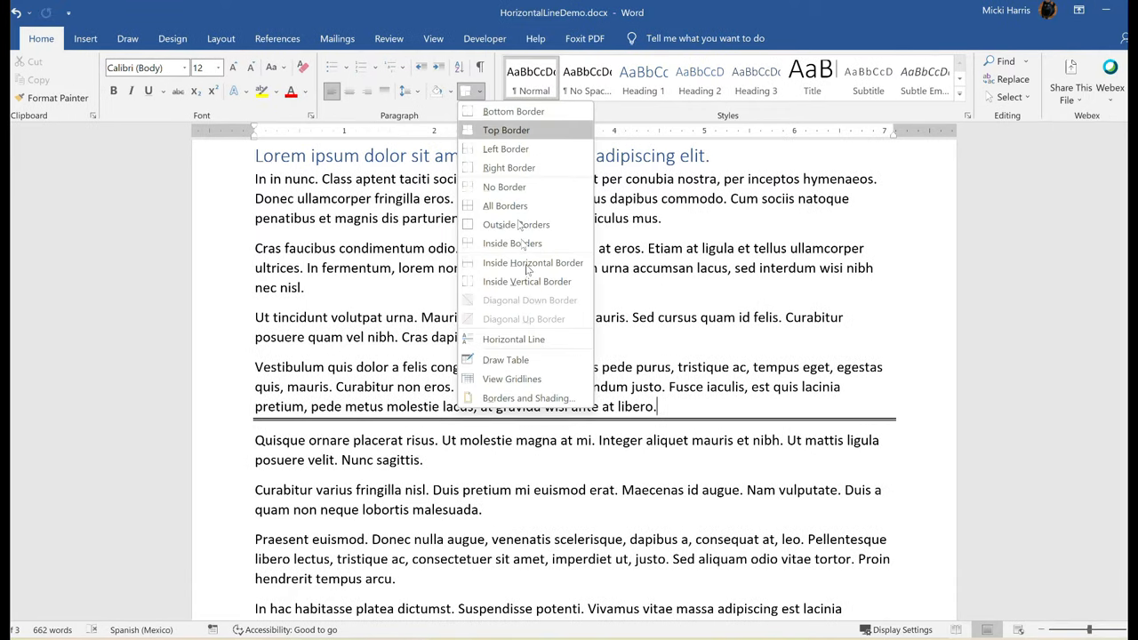
{"action": "mouse_move", "coordinate": [527, 397]}
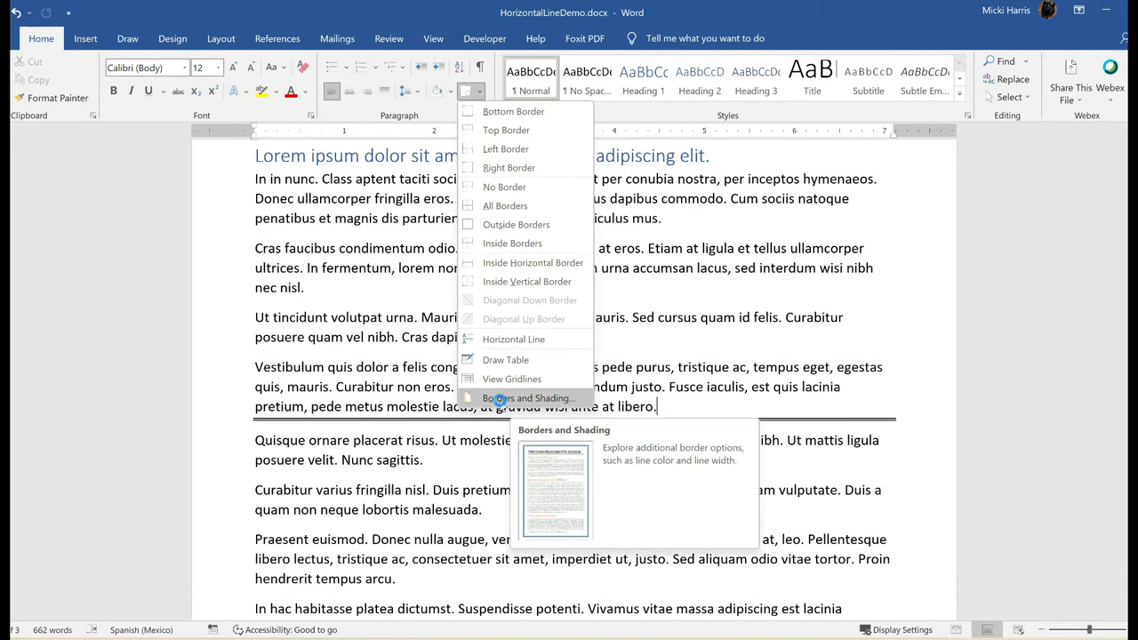
{"action": "left_click", "coordinate": [528, 398]}
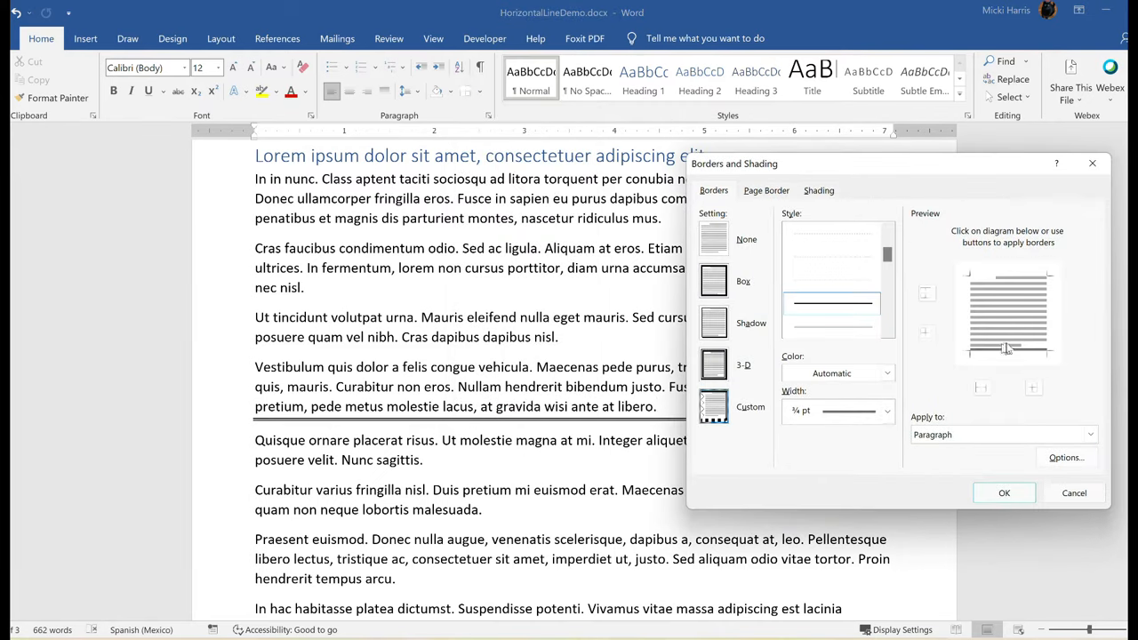
{"action": "left_click", "coordinate": [713, 239]}
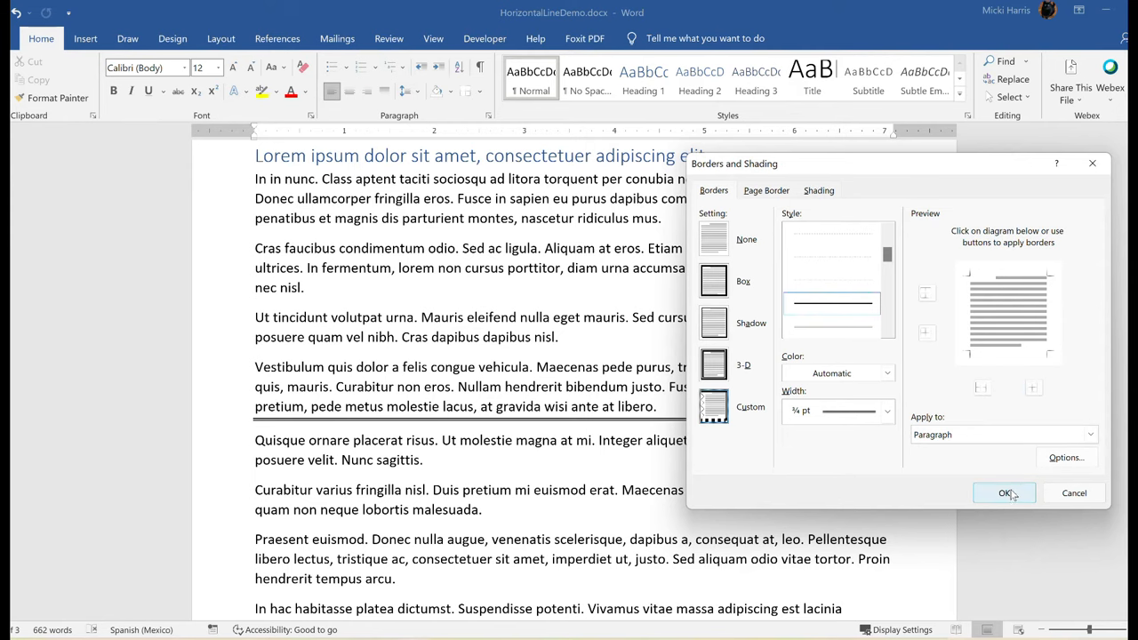
{"action": "left_click", "coordinate": [1004, 493]}
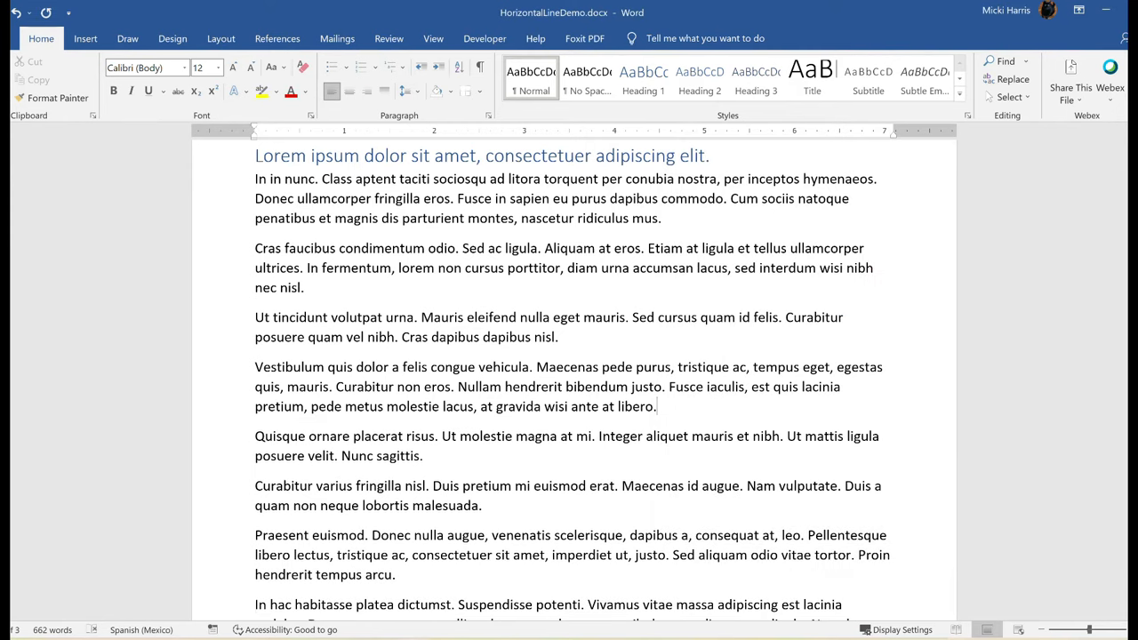